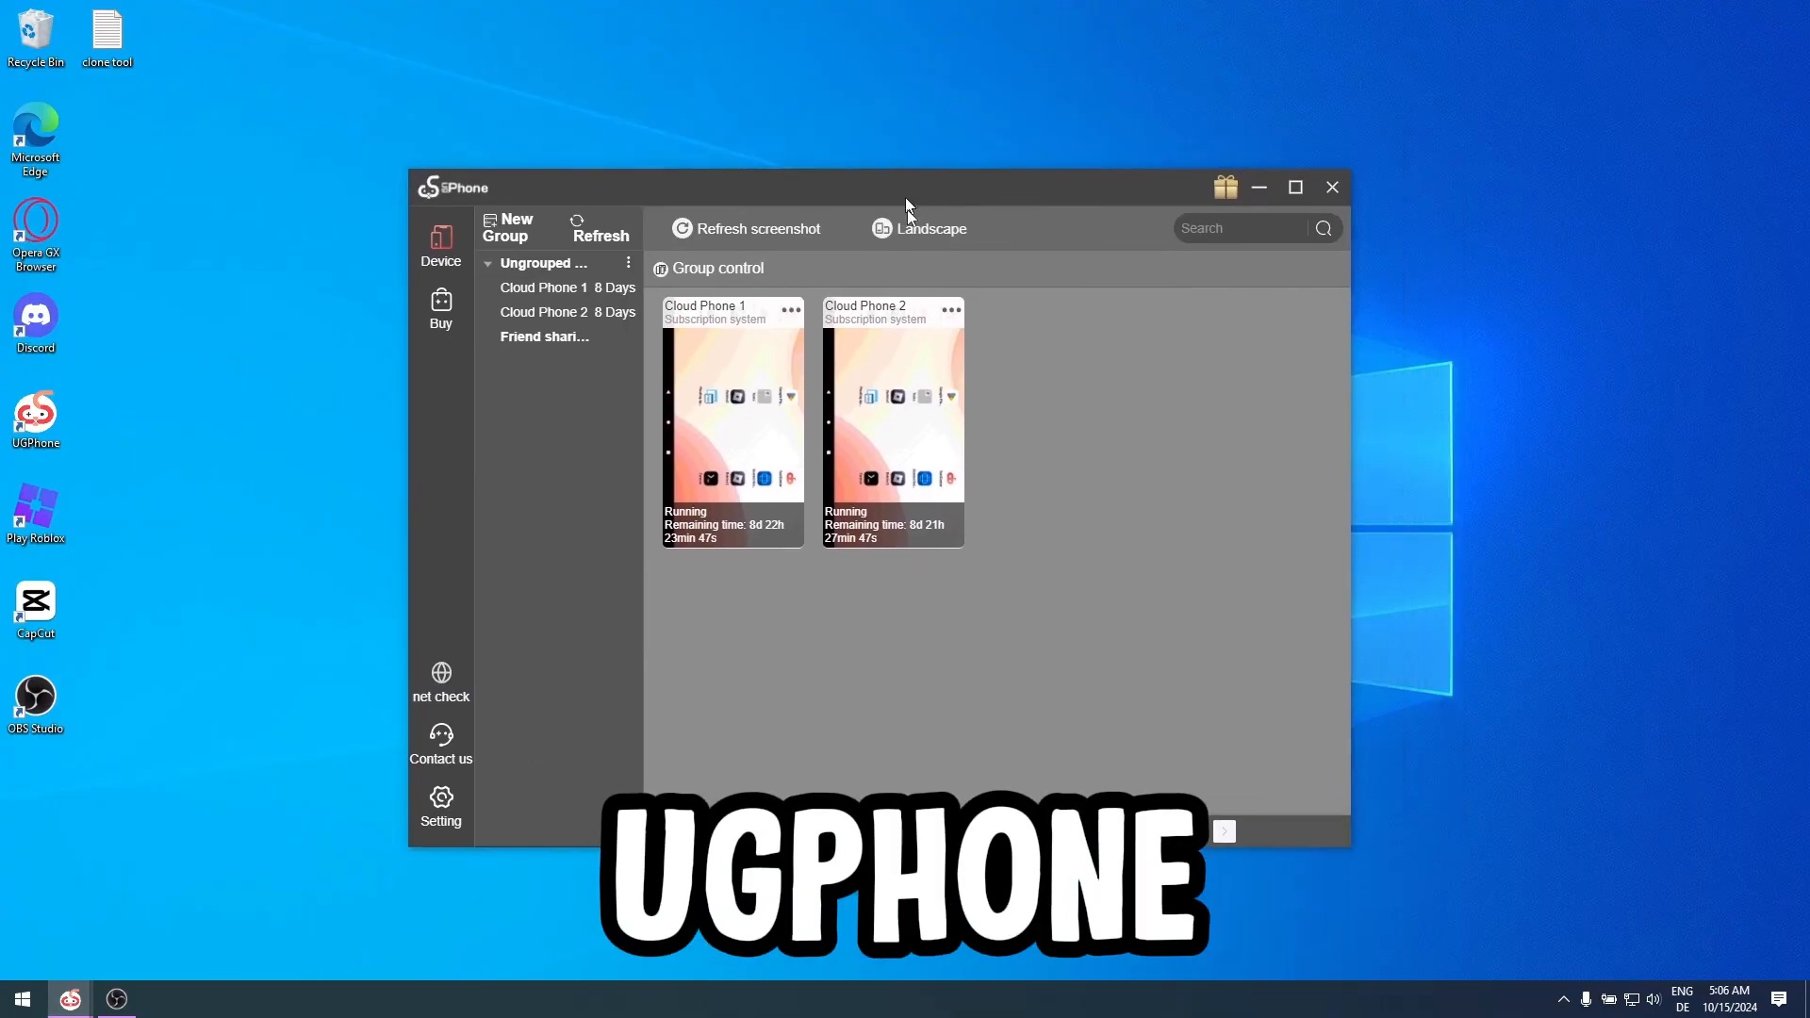
# - Open Cloud Phone 1's screen from the UgPhone device list
pyautogui.doubleClick(731, 398)
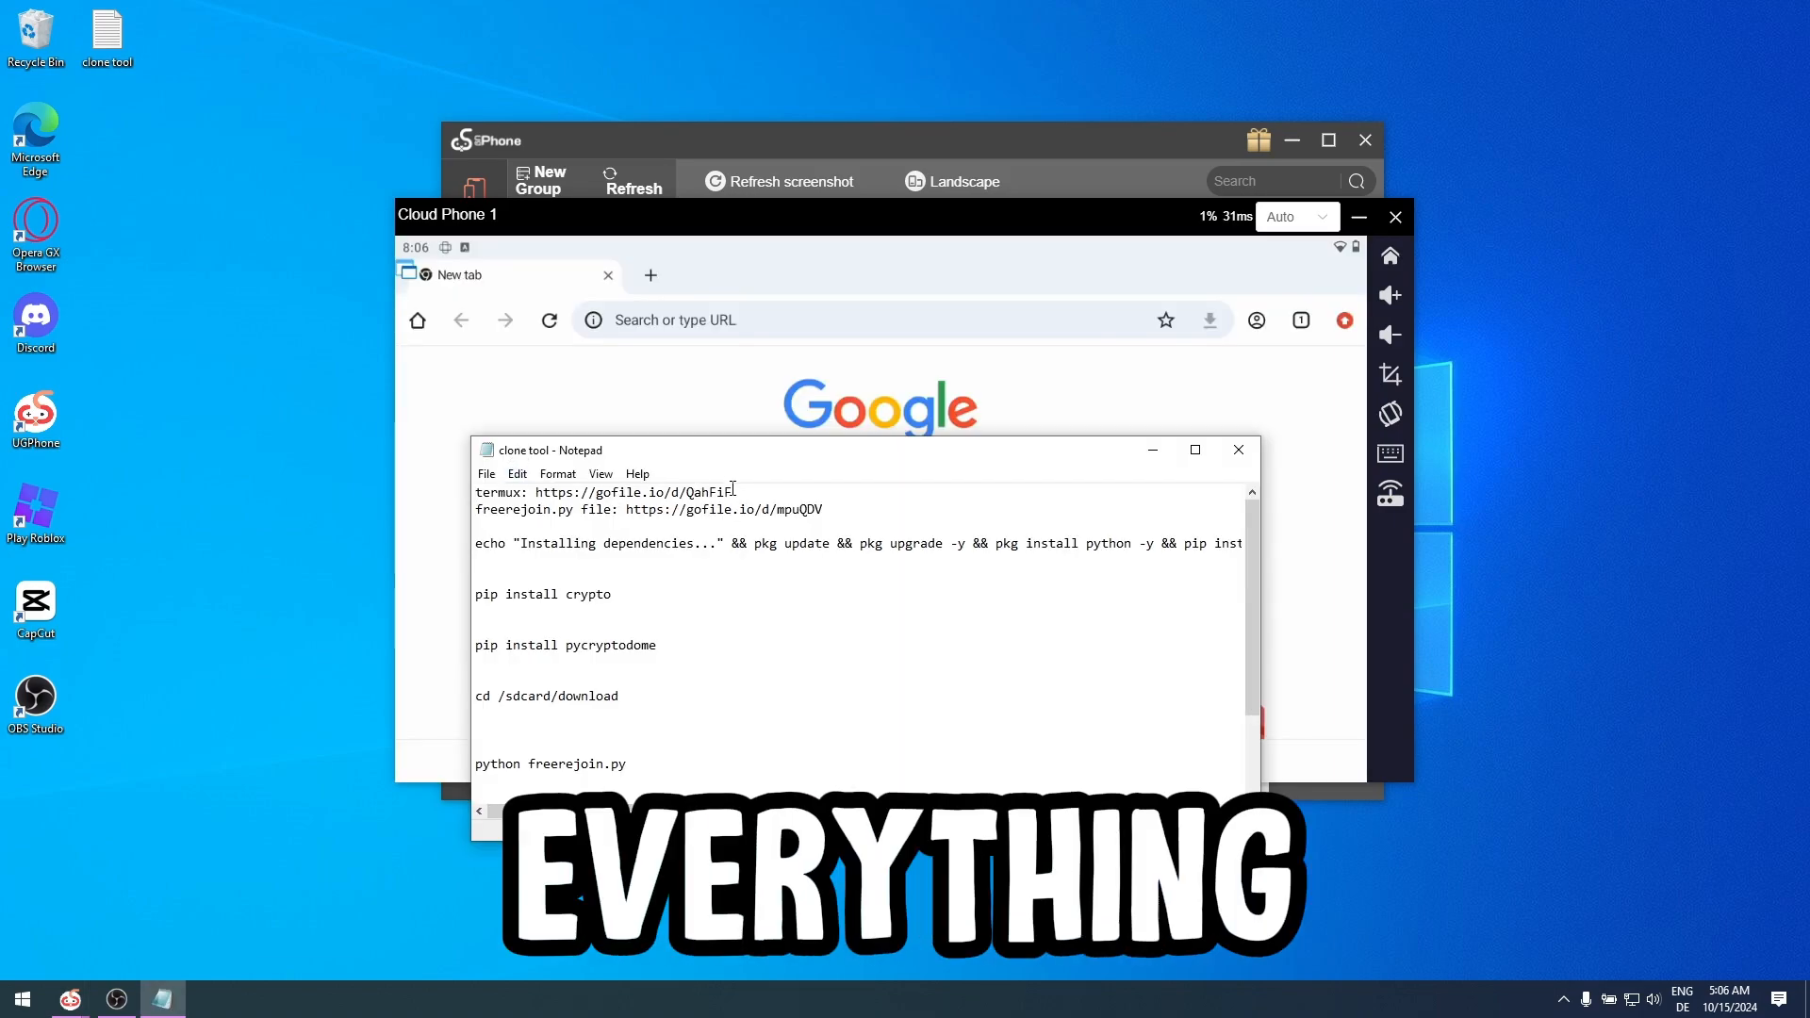
# - Return Cloud Phone 1 to its home screen showing Termux, MT Manager and the Roblox apps
pyautogui.moveTo(534, 492); pyautogui.dragTo(731, 492)
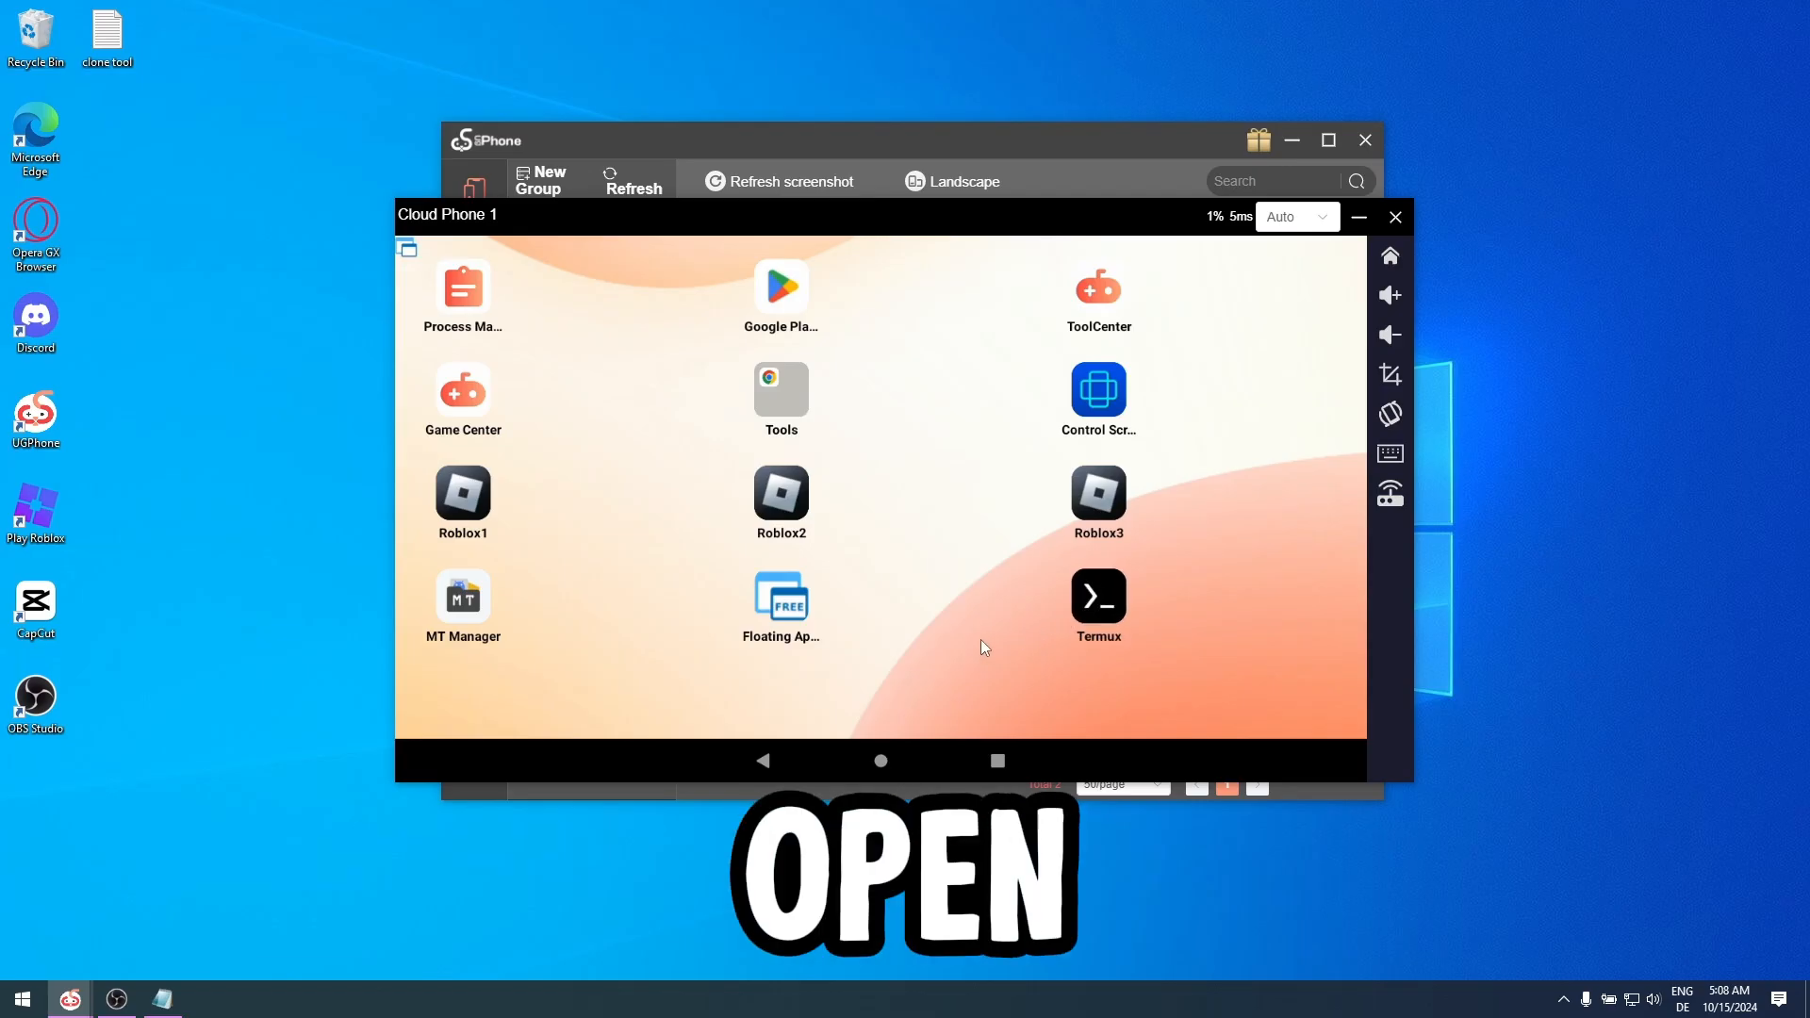
# - Launch Termux and focus the terminal to run the install commands and freerejoin.py
pyautogui.click(1098, 598)
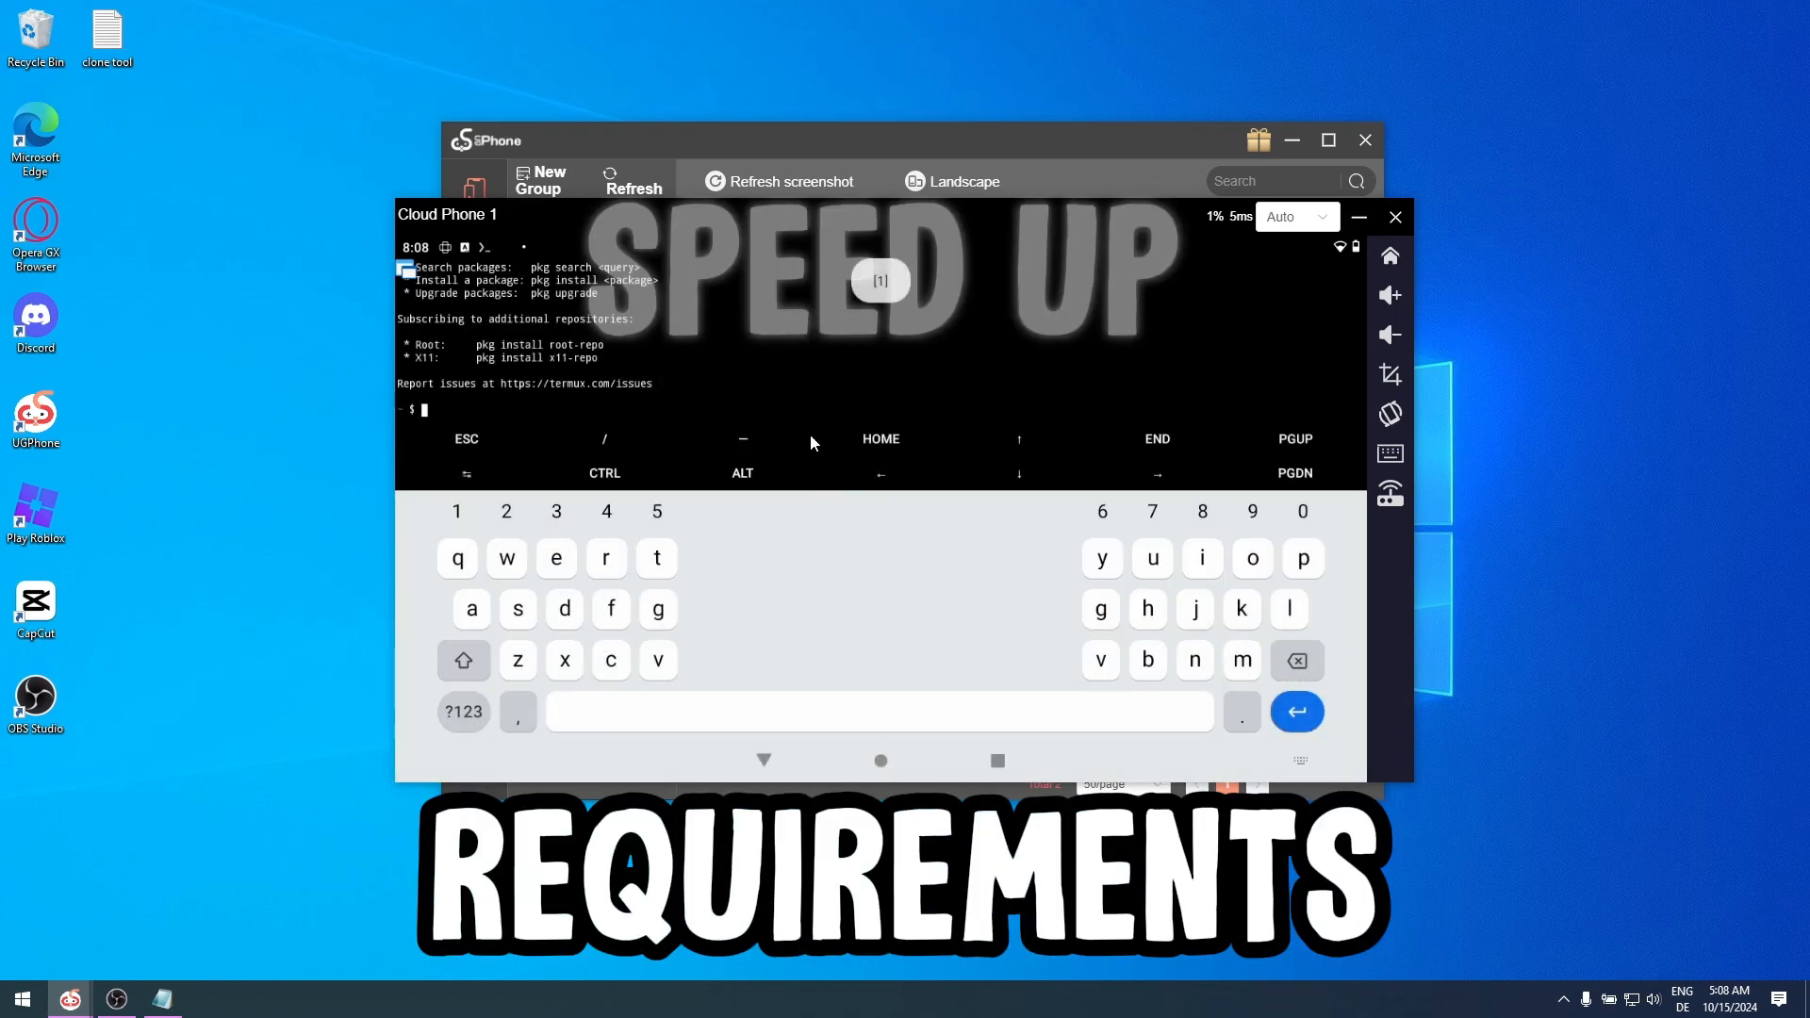
pyautogui.click(162, 1000)
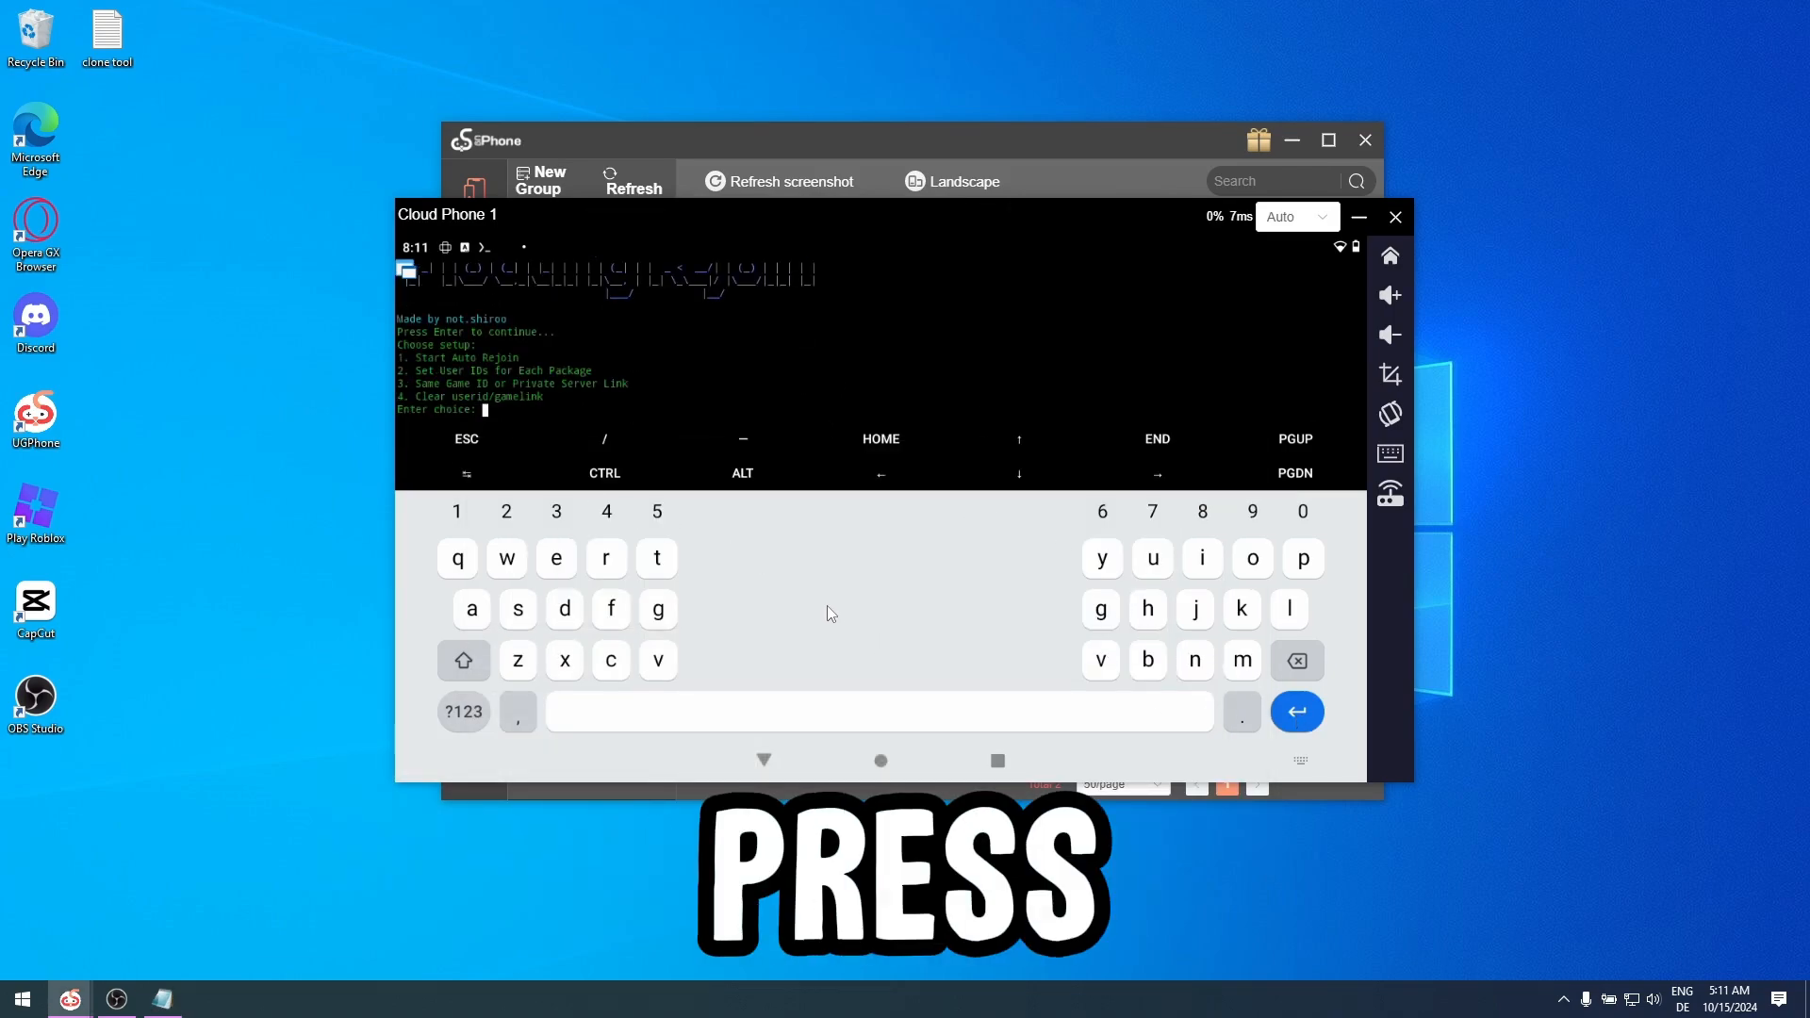
# - Choose option 3 to set the game ID, then option 1 to start Auto Rejoin
pyautogui.write('3417')
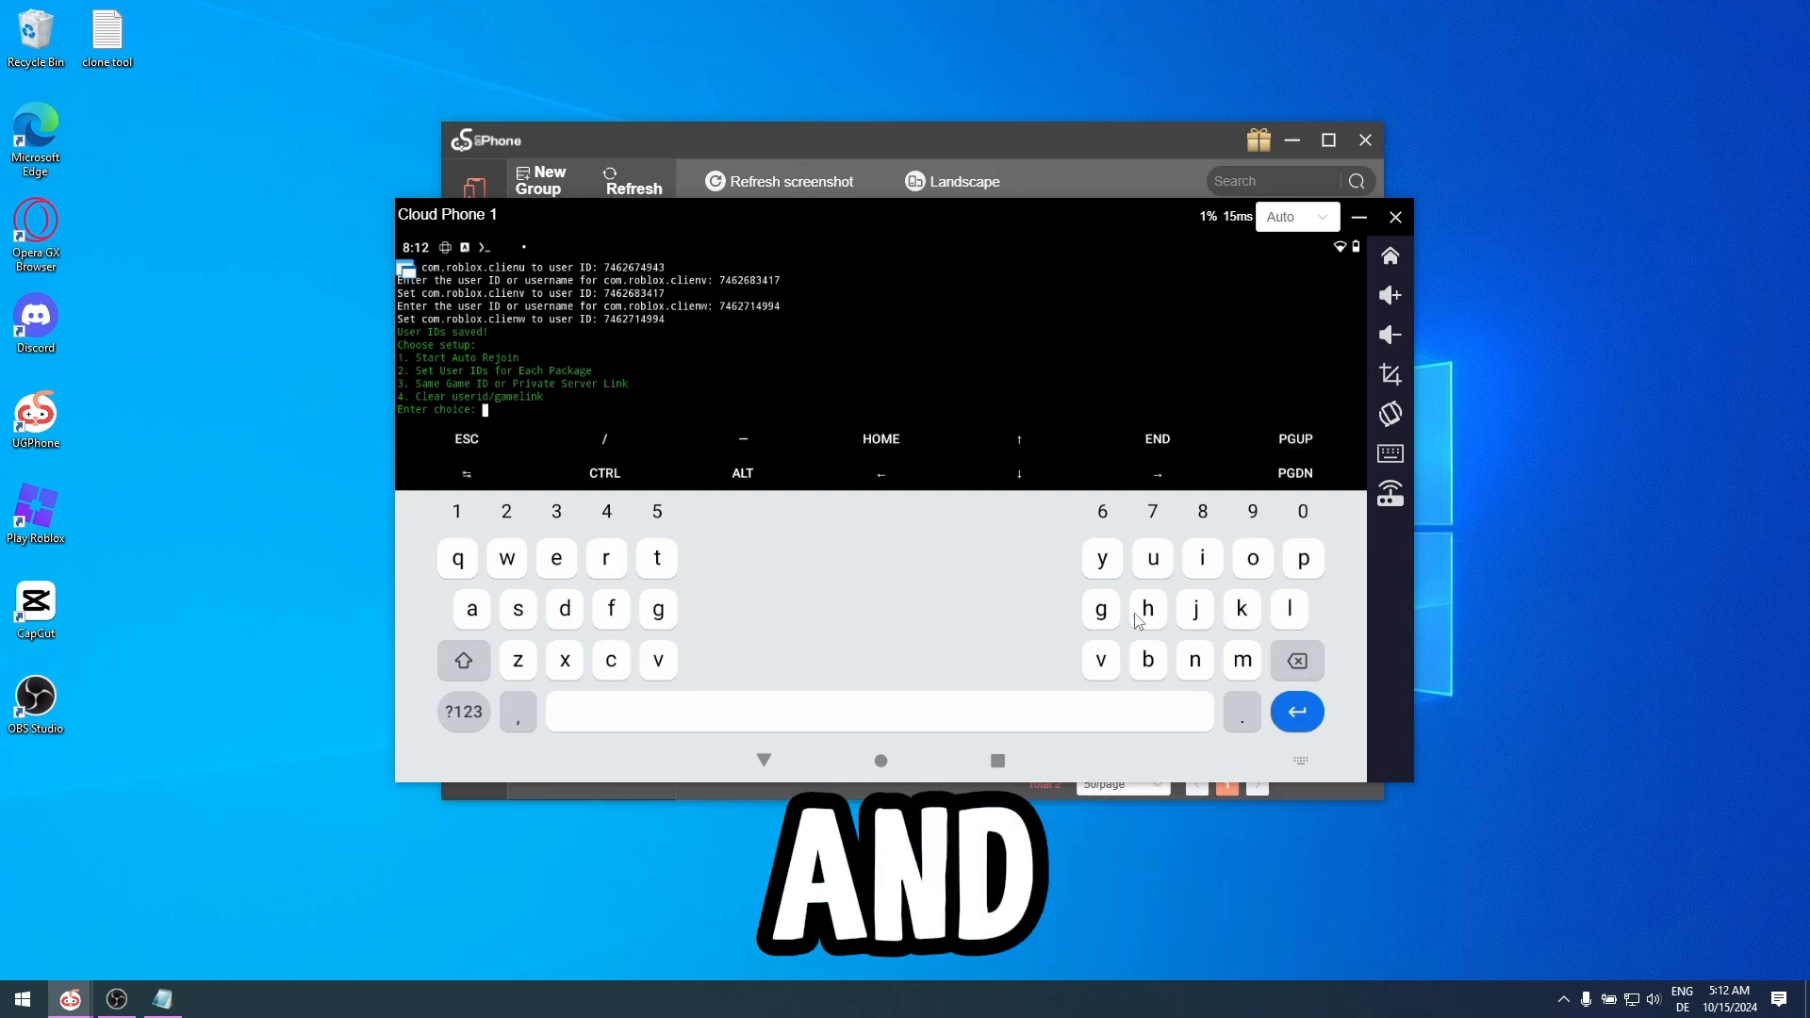
pyautogui.write('1')
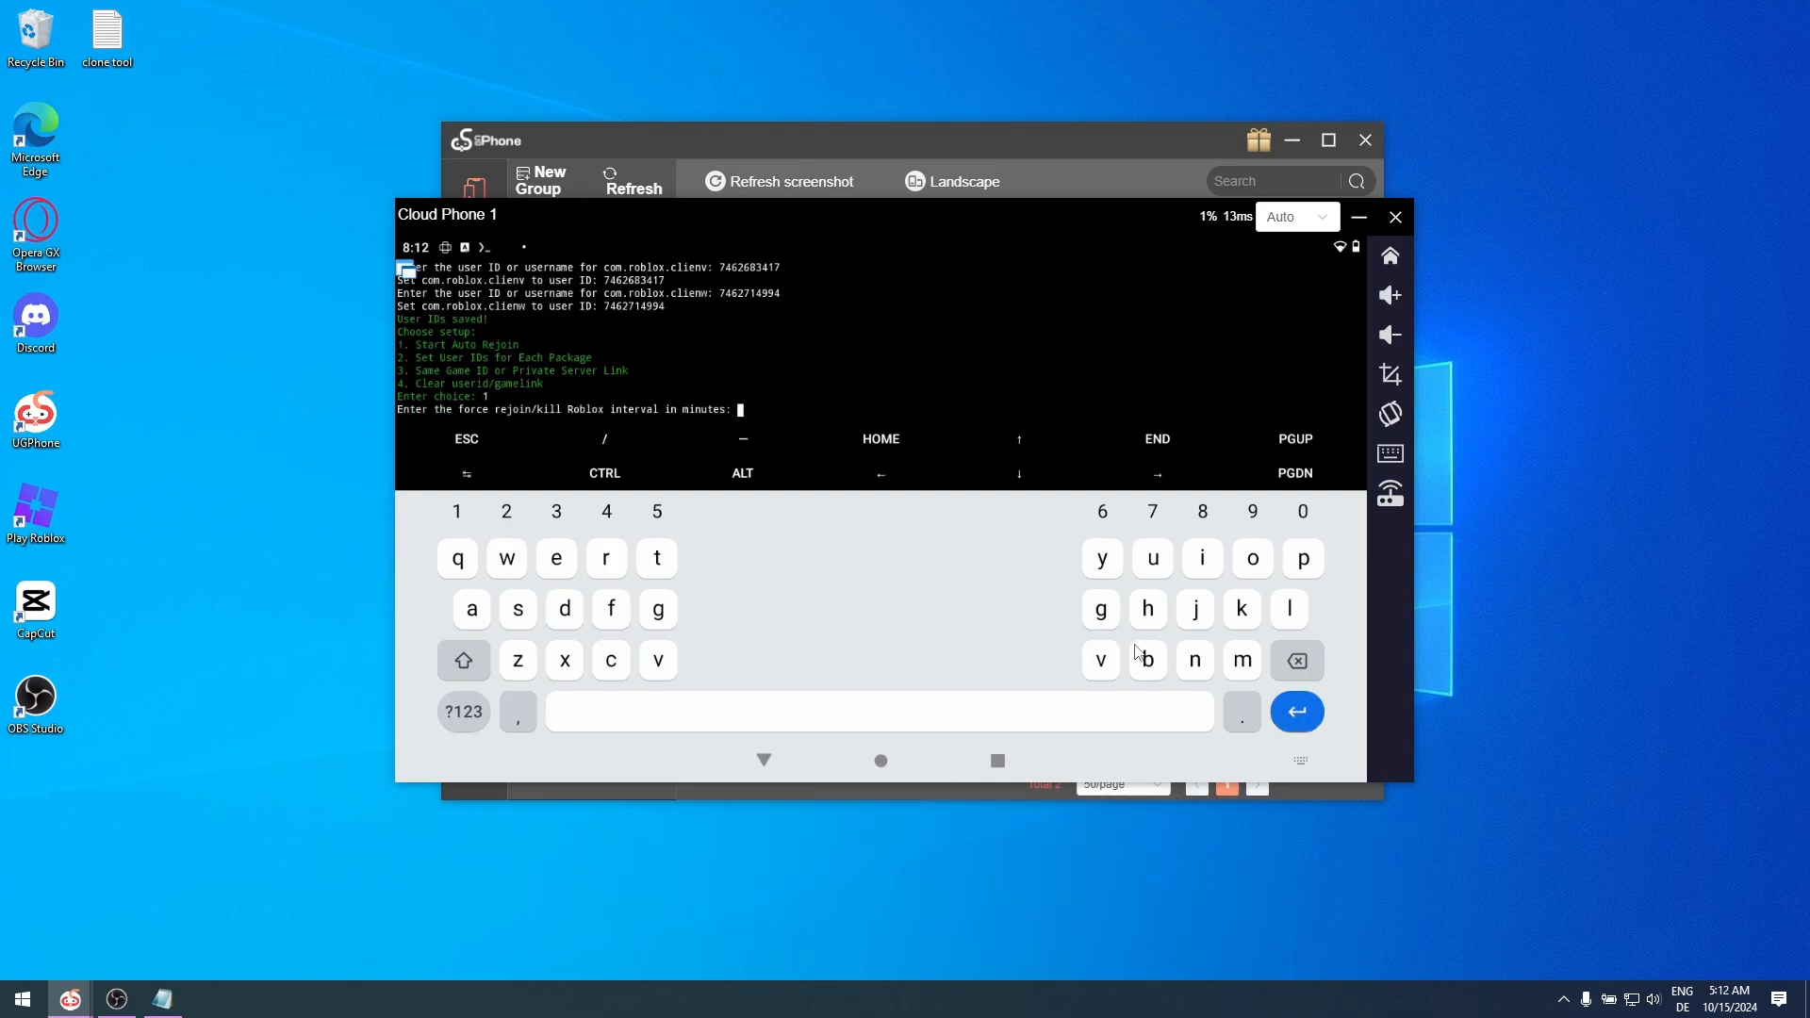